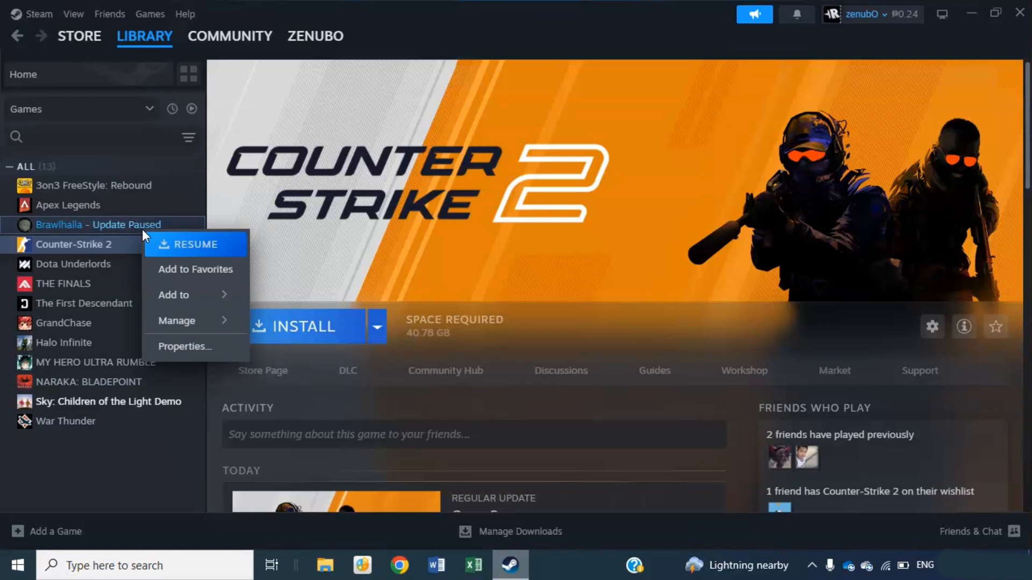
- Verify the integrity of Brawlhalla's installed game files from its Properties
{"action": "left_click", "coordinate": [185, 346]}
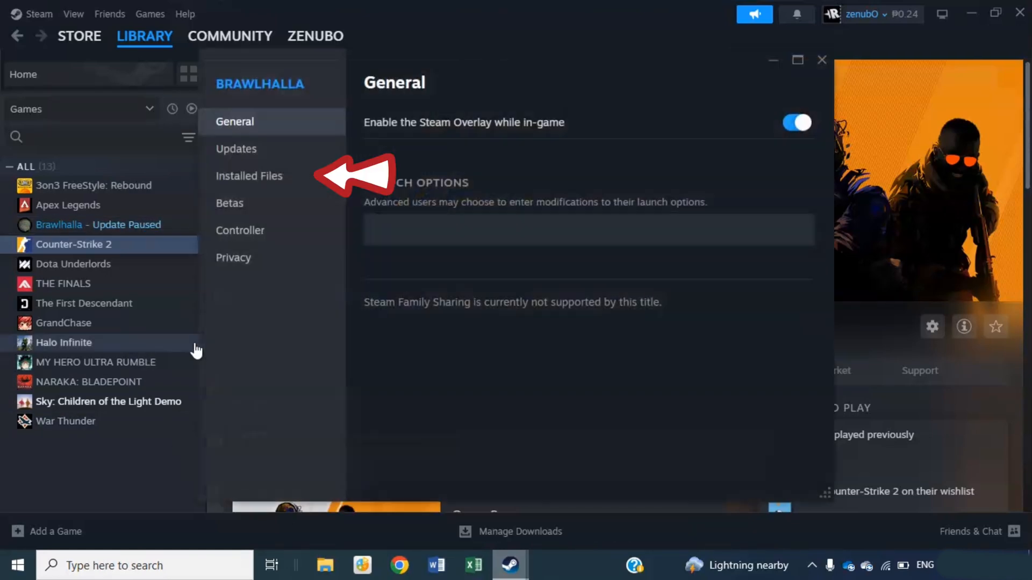
{"action": "left_click", "coordinate": [249, 176]}
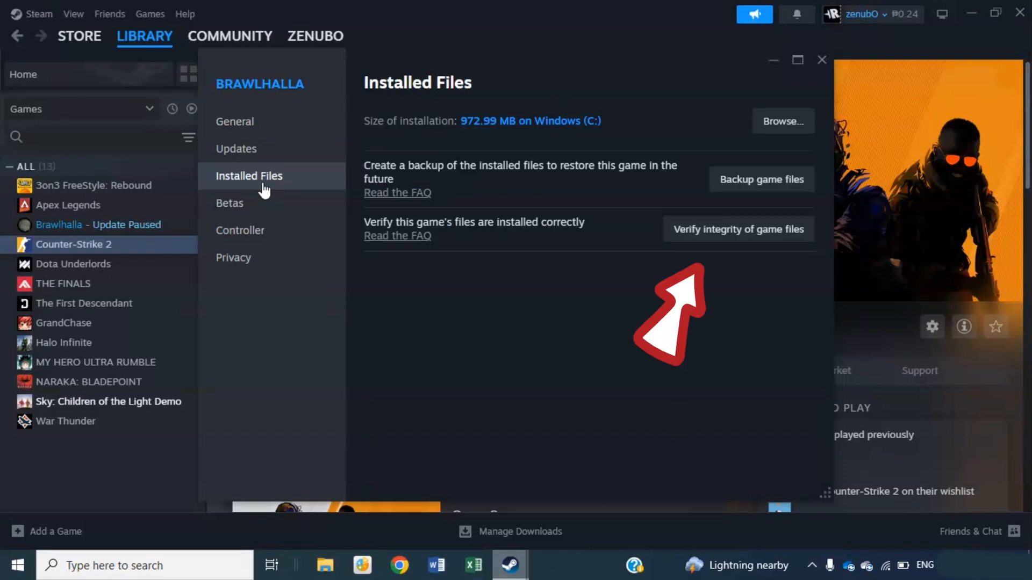
{"action": "mouse_move", "coordinate": [622, 220]}
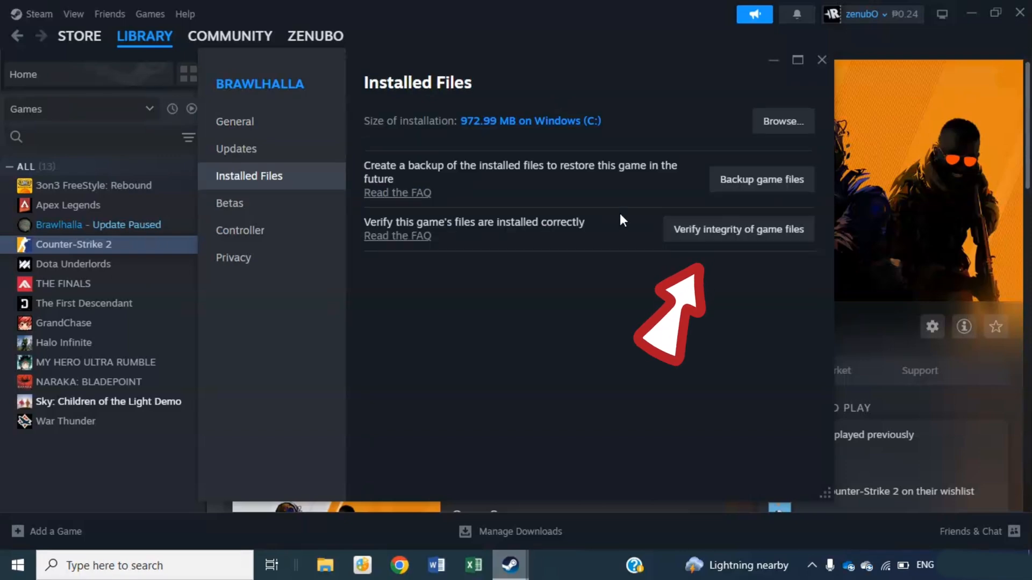
{"action": "mouse_move", "coordinate": [721, 238]}
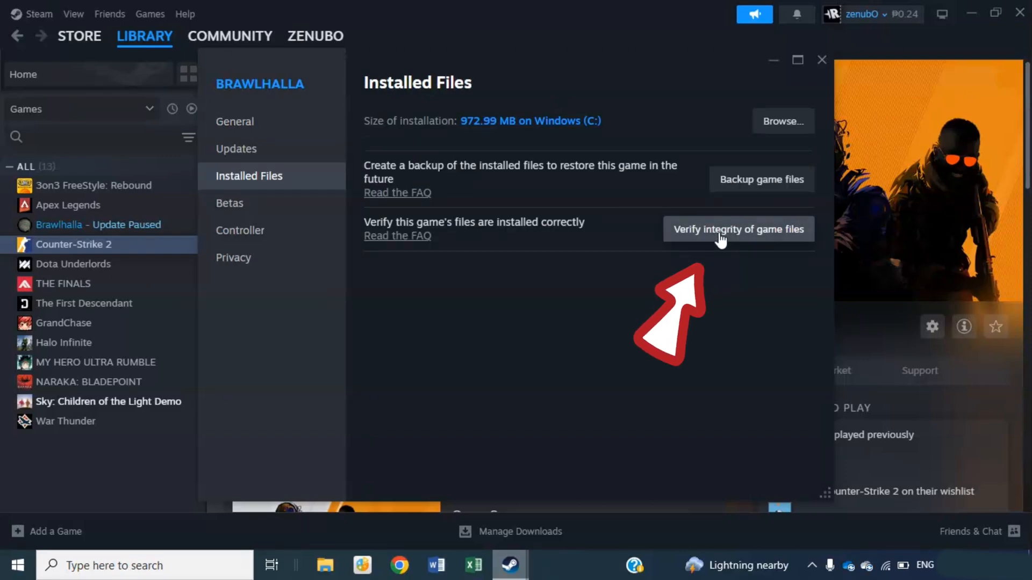
{"action": "left_click", "coordinate": [820, 60]}
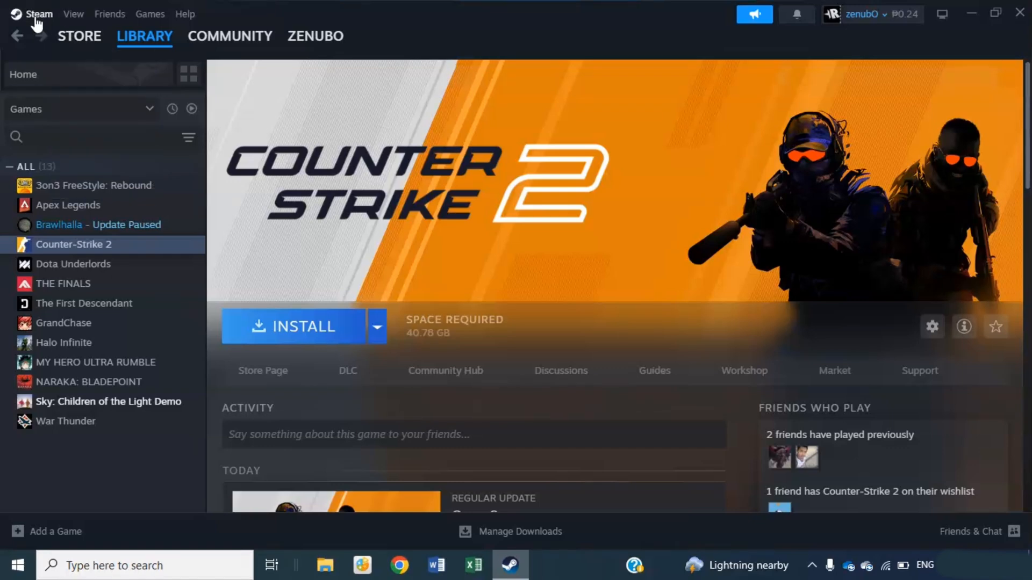
- Clear and confirm Steam's download cache under Settings > Downloads
{"action": "left_click", "coordinate": [40, 13]}
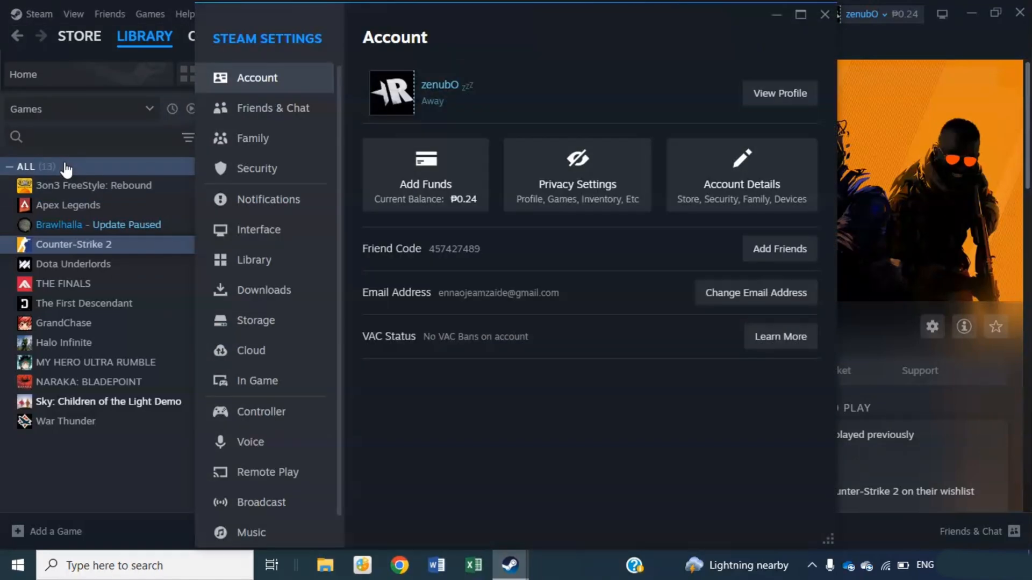
{"action": "left_click", "coordinate": [265, 290]}
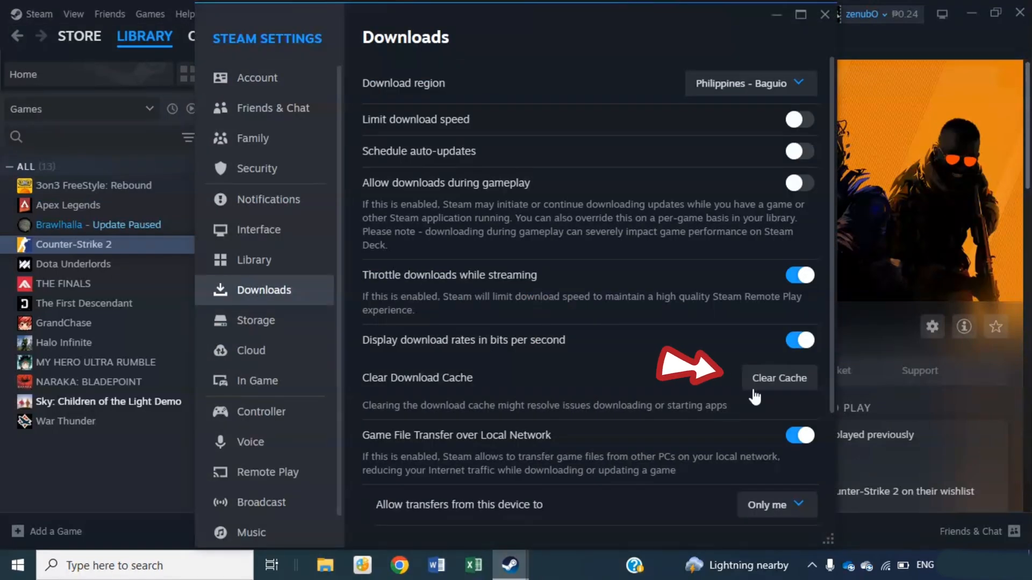
{"action": "left_click", "coordinate": [779, 378]}
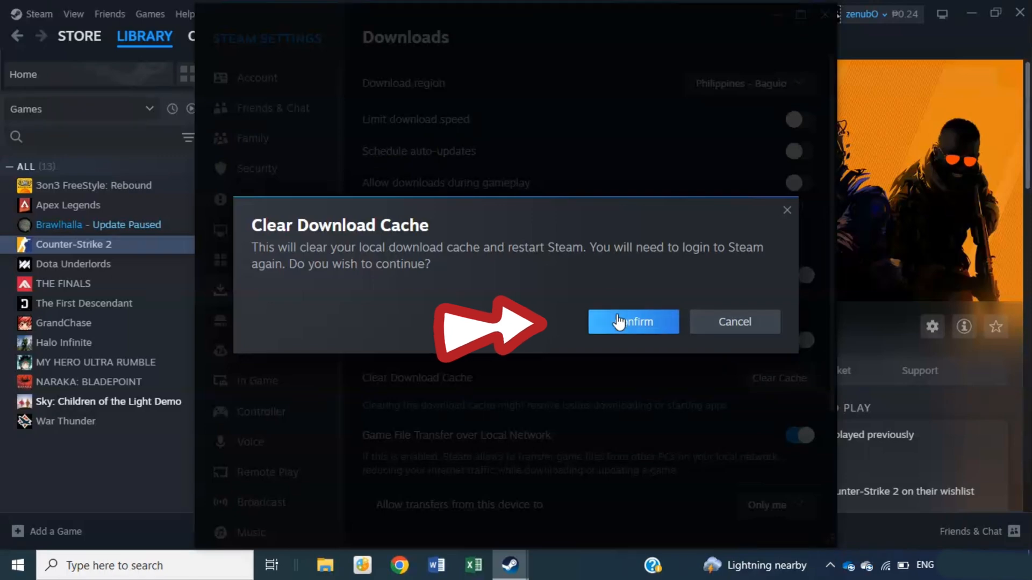
{"action": "left_click", "coordinate": [632, 322]}
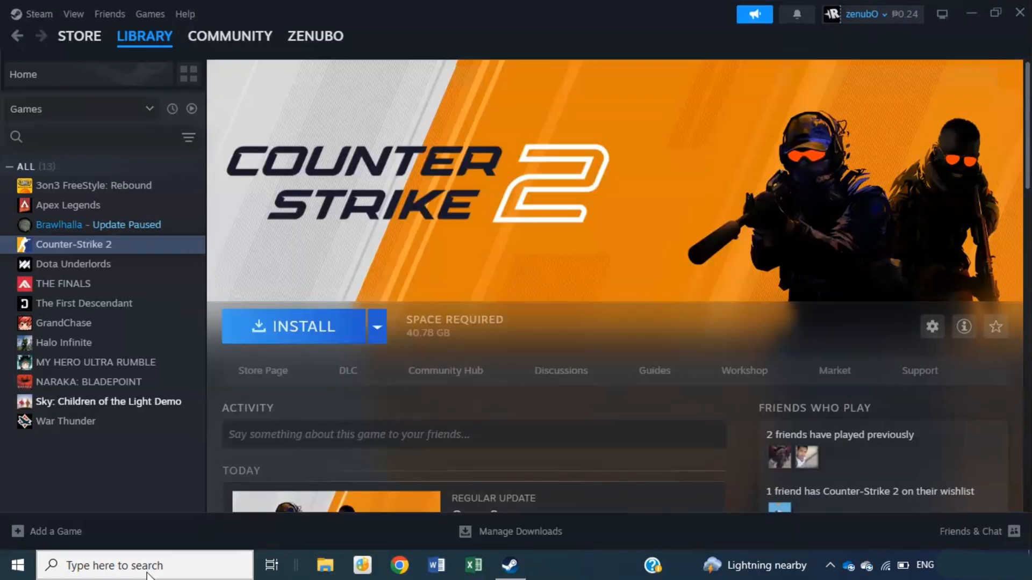
- Search Windows for Defender Firewall and show its allowed-apps list
{"action": "type", "text": "windows"}
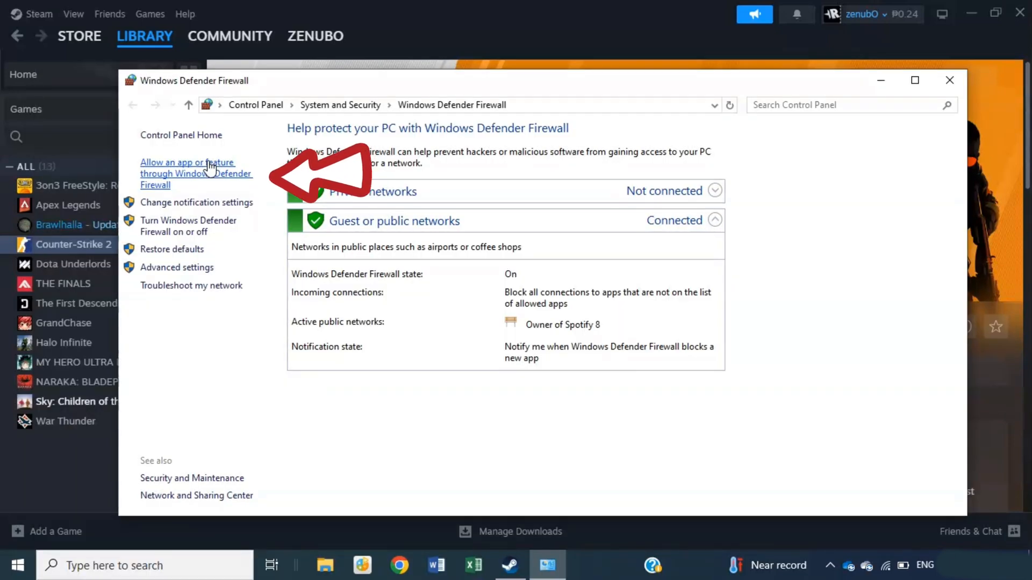
{"action": "left_click", "coordinate": [195, 173]}
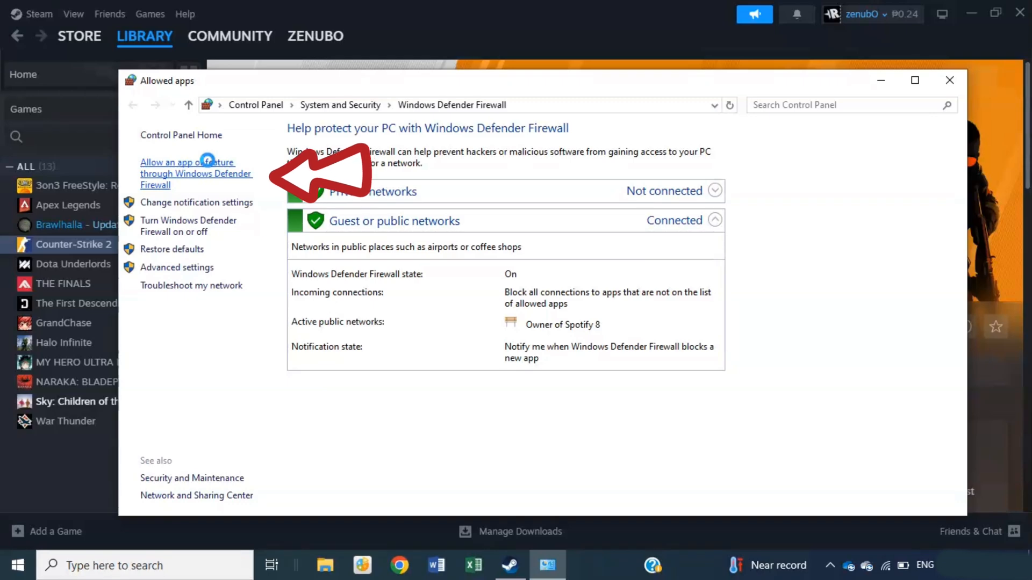
{"action": "left_click", "coordinate": [196, 173]}
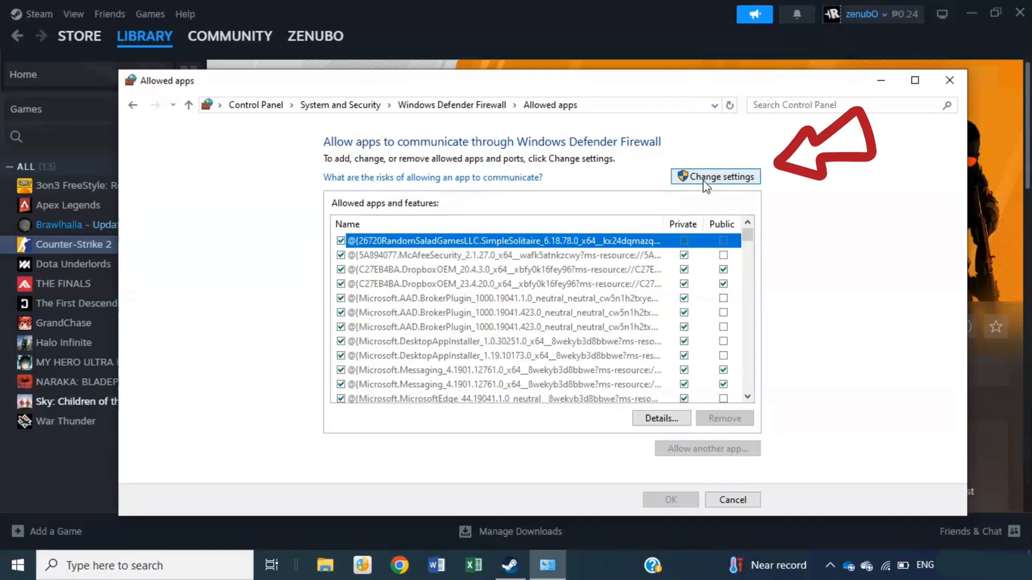
- Keep Steam allowed on private and public networks, save with OK, and close the firewall
{"action": "left_click", "coordinate": [715, 176]}
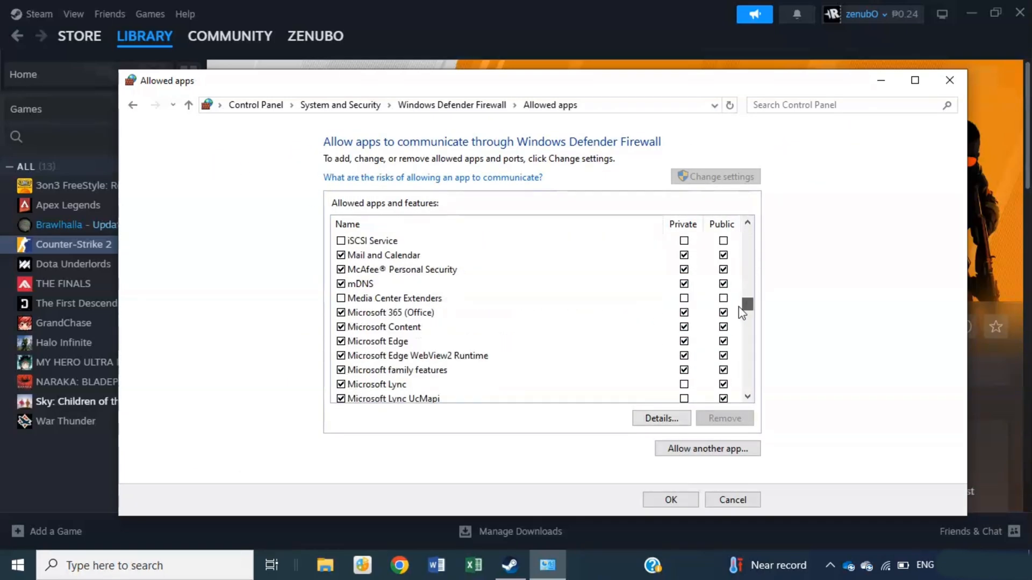
{"action": "scroll", "scroll_direction": "down", "scroll_amount": 3}
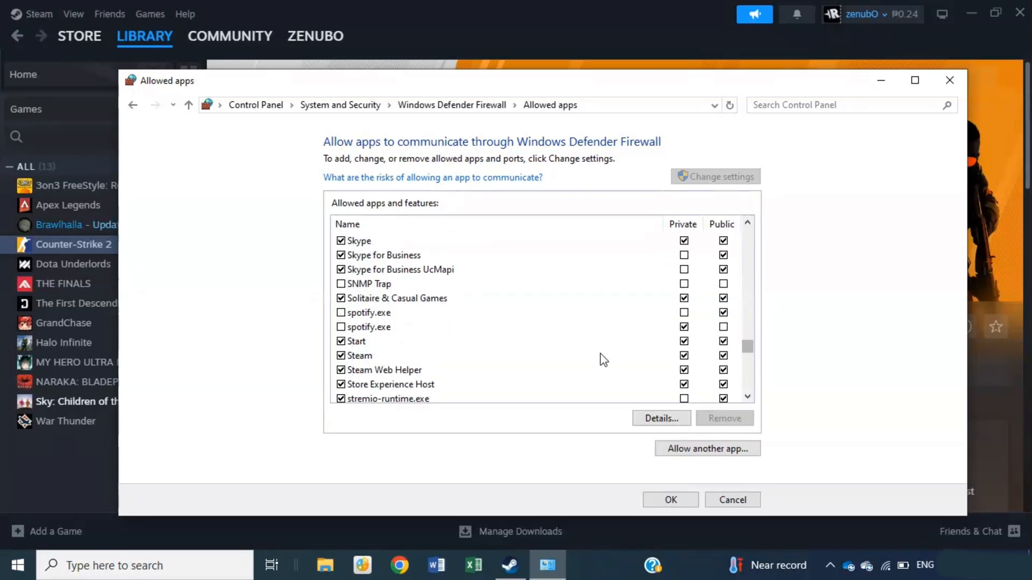
{"action": "left_click", "coordinate": [359, 355]}
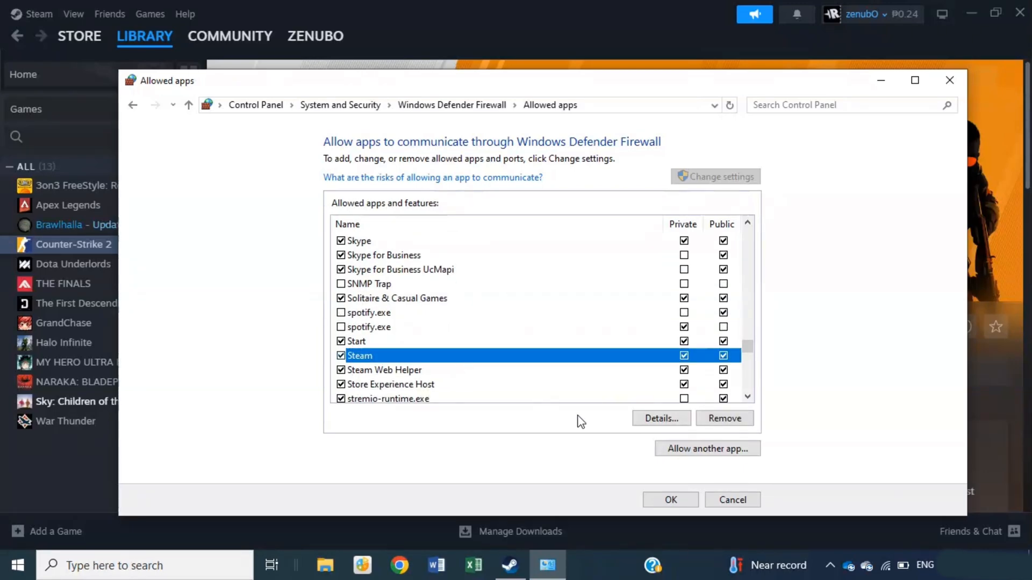
{"action": "left_click", "coordinate": [670, 500]}
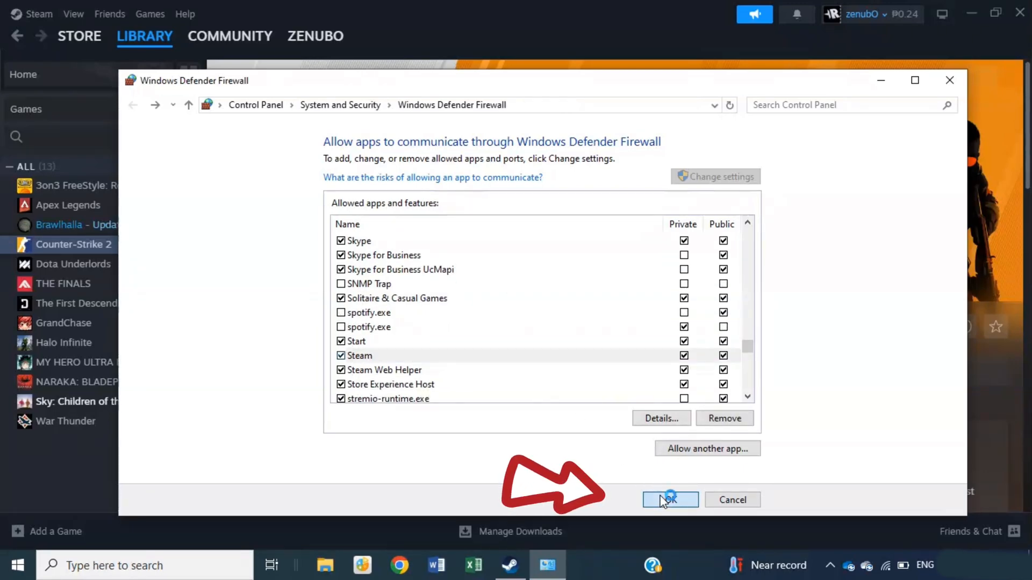
{"action": "left_click", "coordinate": [668, 499]}
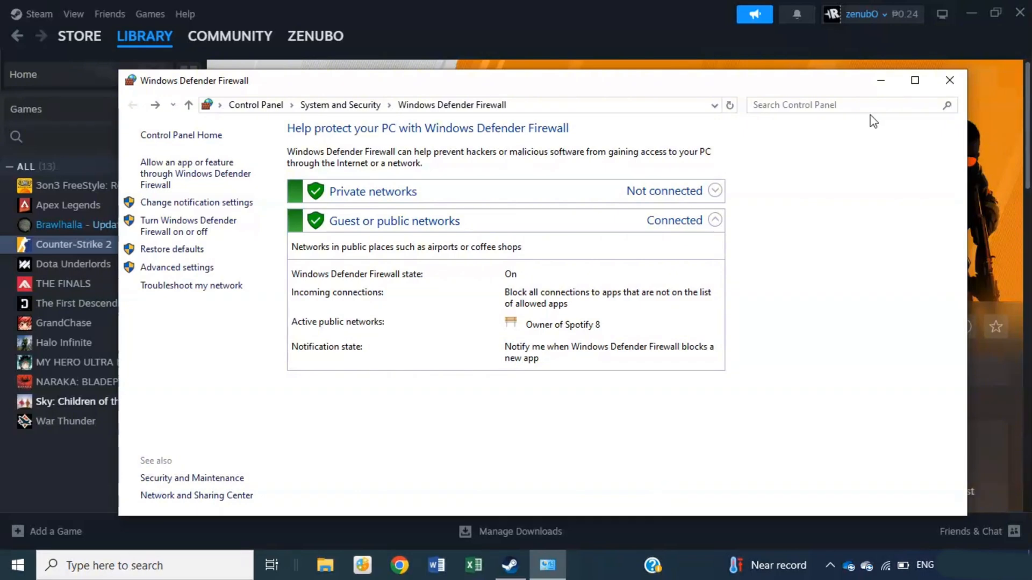
{"action": "left_click", "coordinate": [949, 80]}
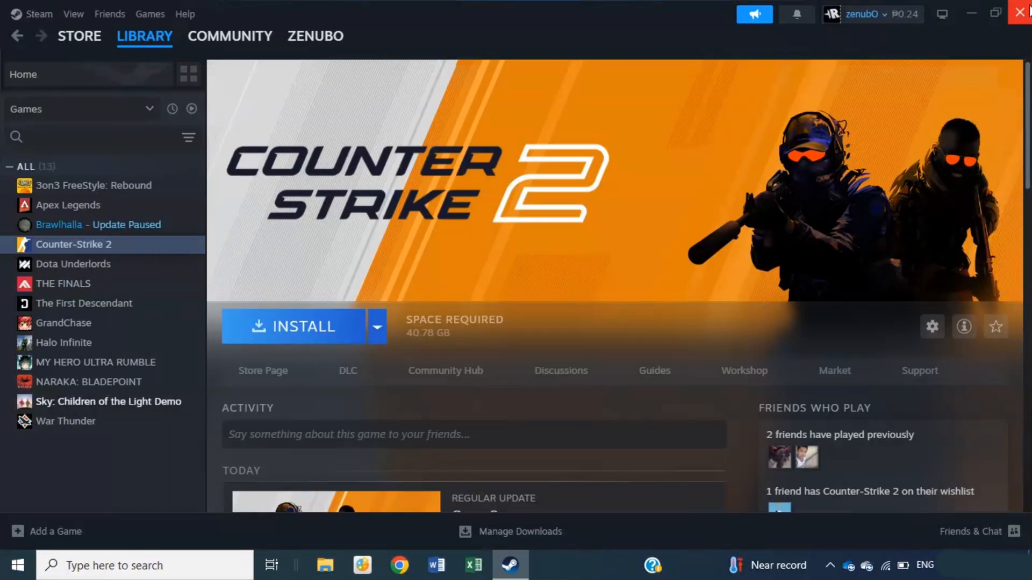